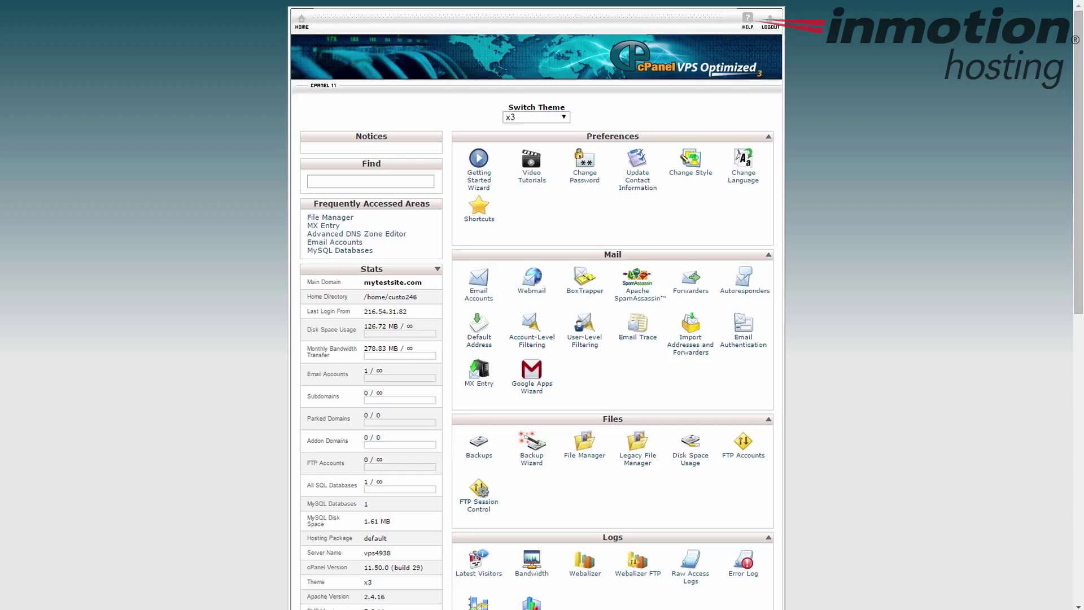
mouse_move(611, 236)
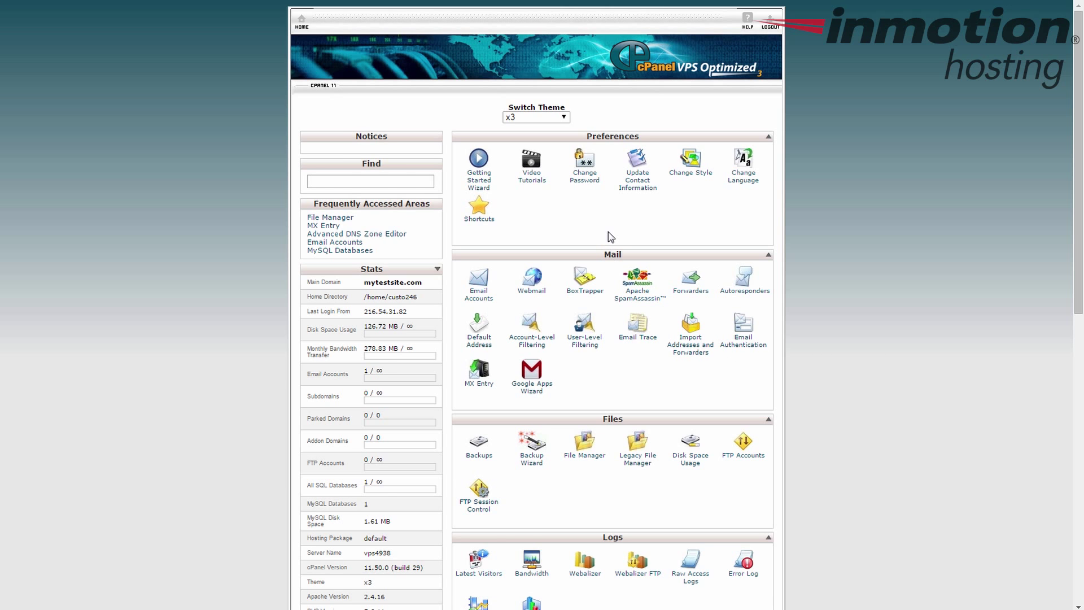
Reach the Domains section of the cPanel home page and enter Subdomains
scroll("down", 3)
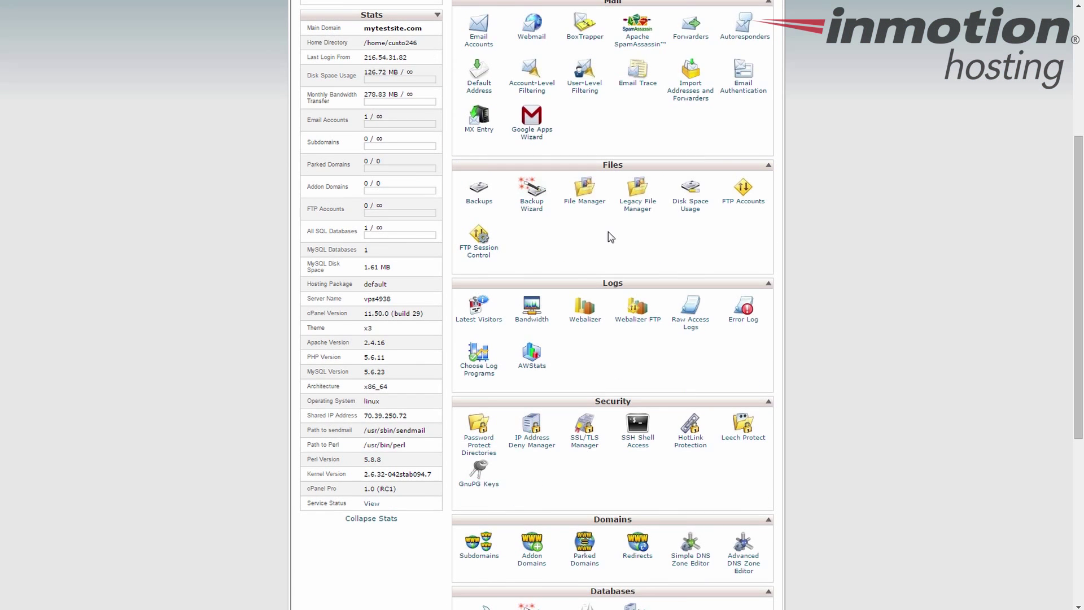
scroll("down", 3)
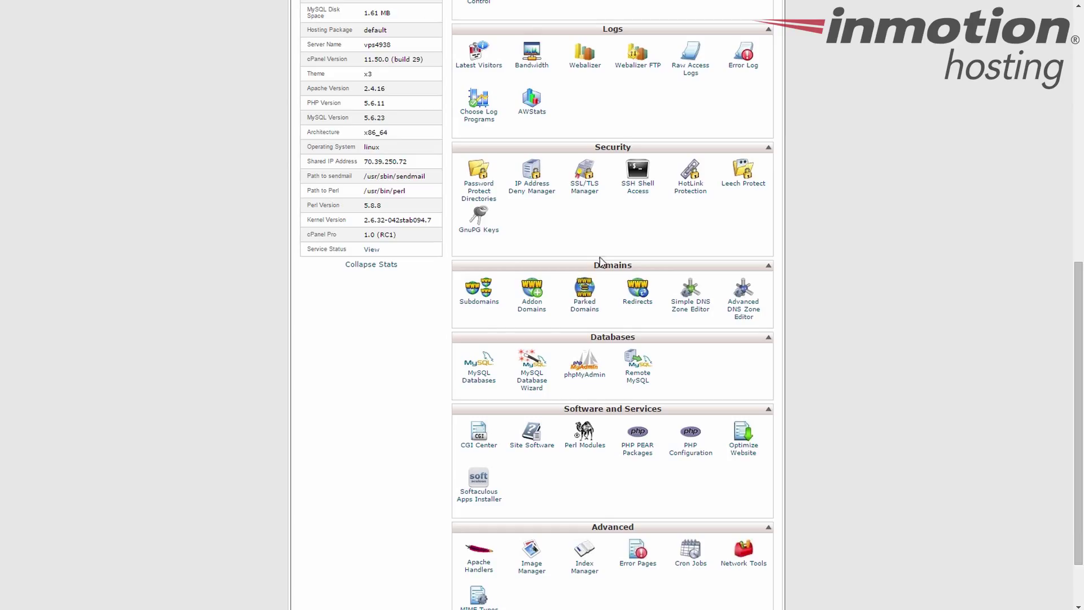
left_click(479, 294)
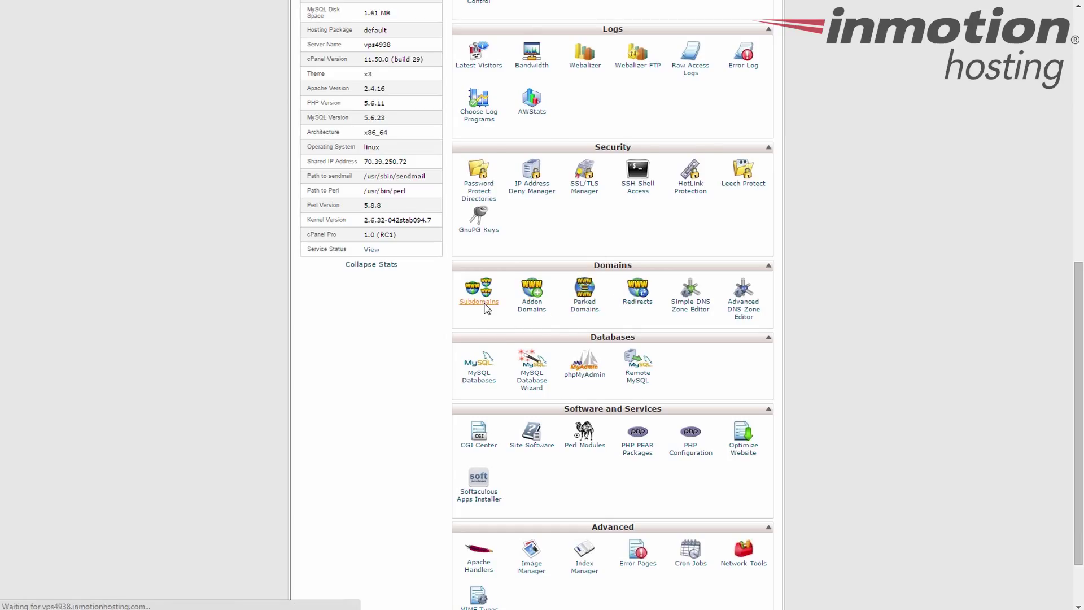
Enter 'test' as the subdomain on mytestsite.com, letting Document Root fill as public_html/test
left_click(479, 291)
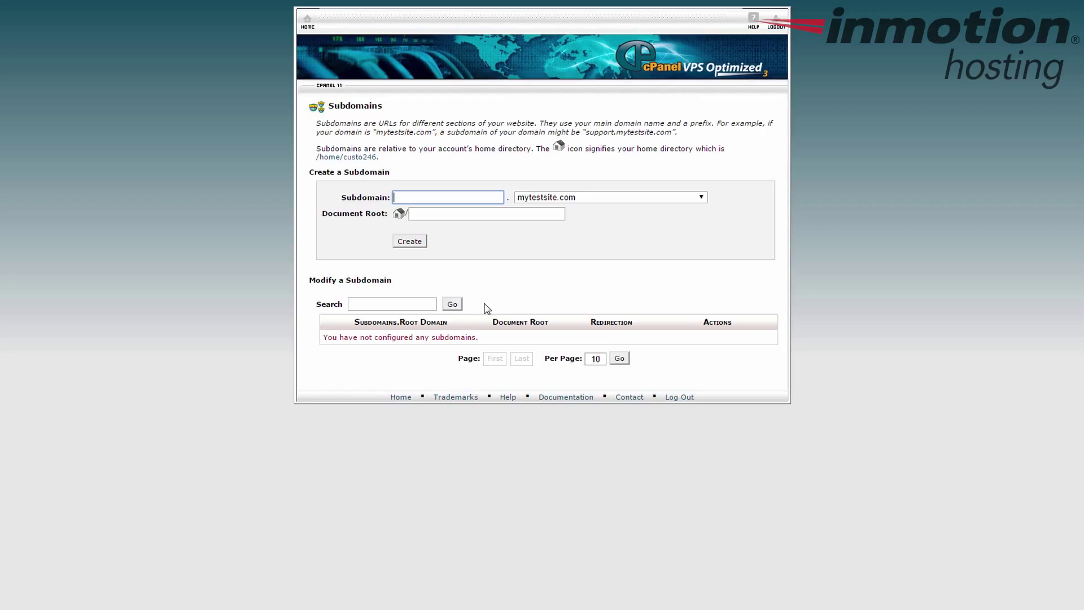
type("test")
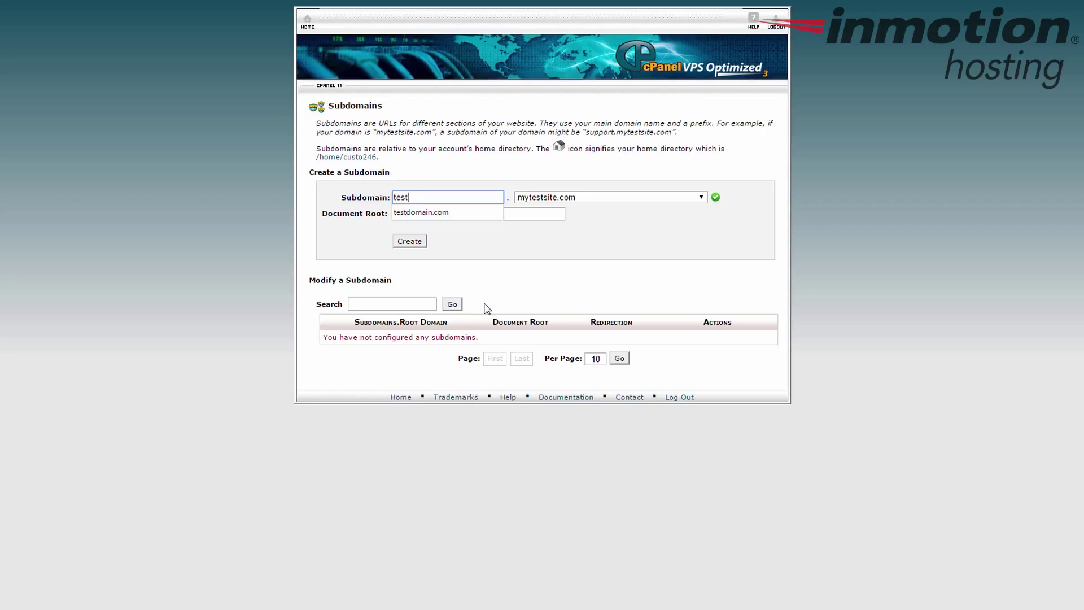
mouse_move(588, 271)
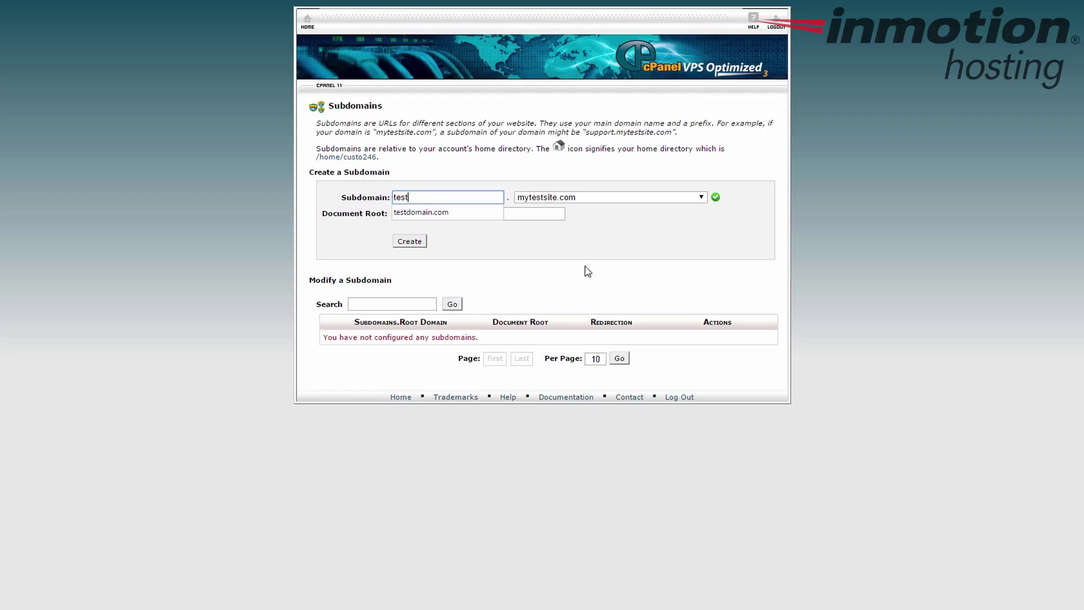
mouse_move(609, 225)
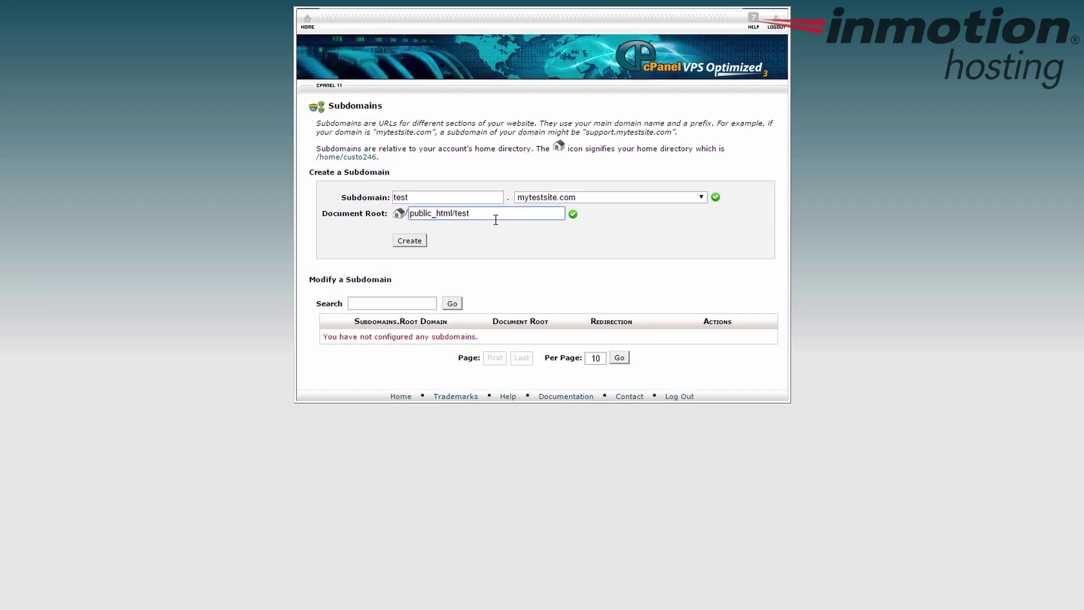
type("123")
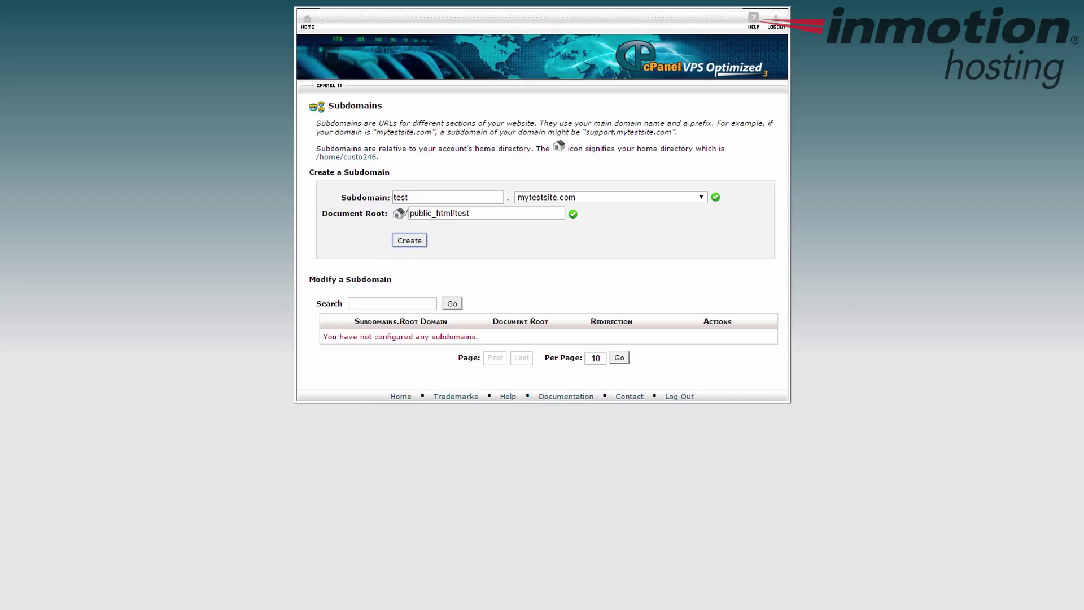
Create test.mytestsite.com and return to the table listing it with root /public_html/test
left_click(409, 240)
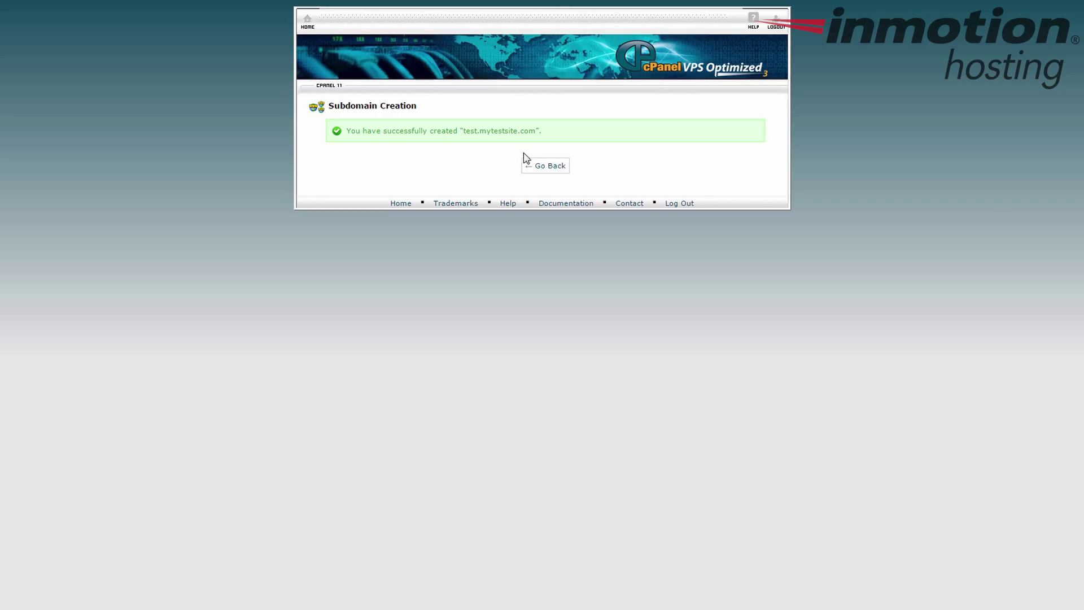
left_click(545, 165)
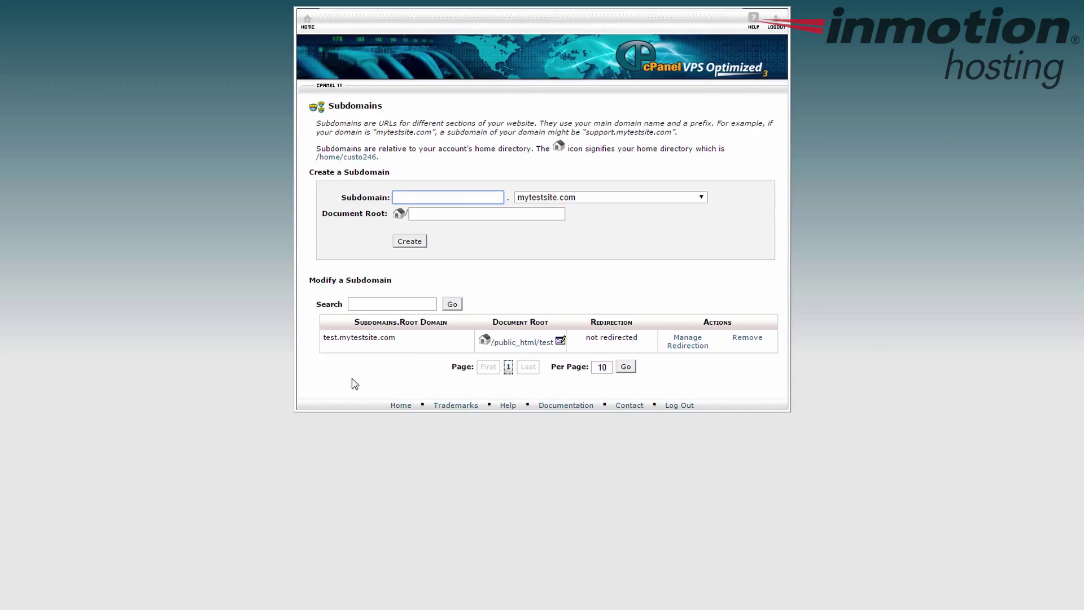
mouse_move(428, 346)
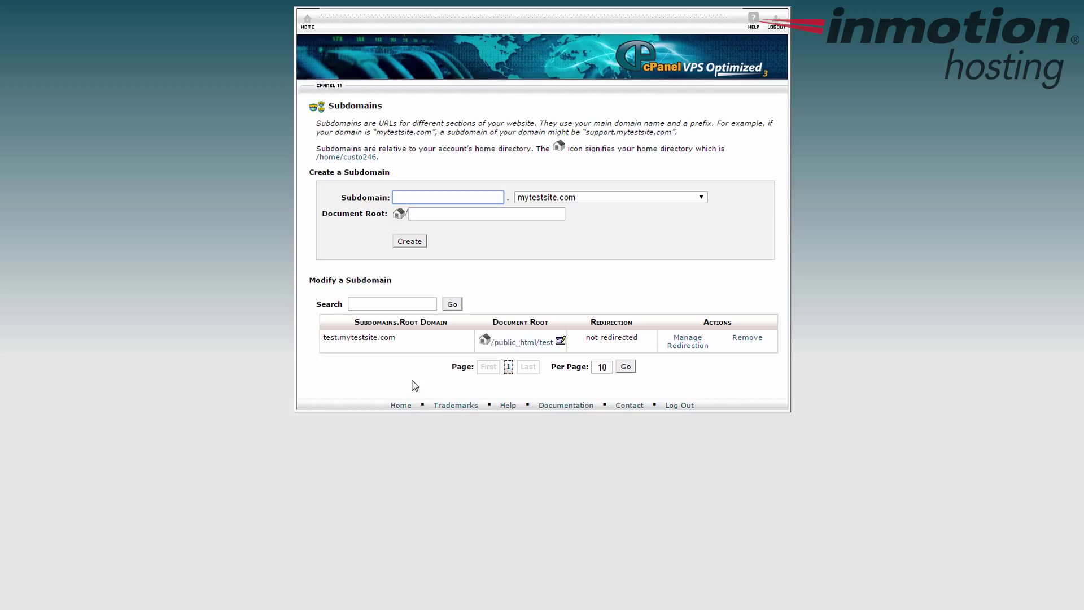
mouse_move(529, 331)
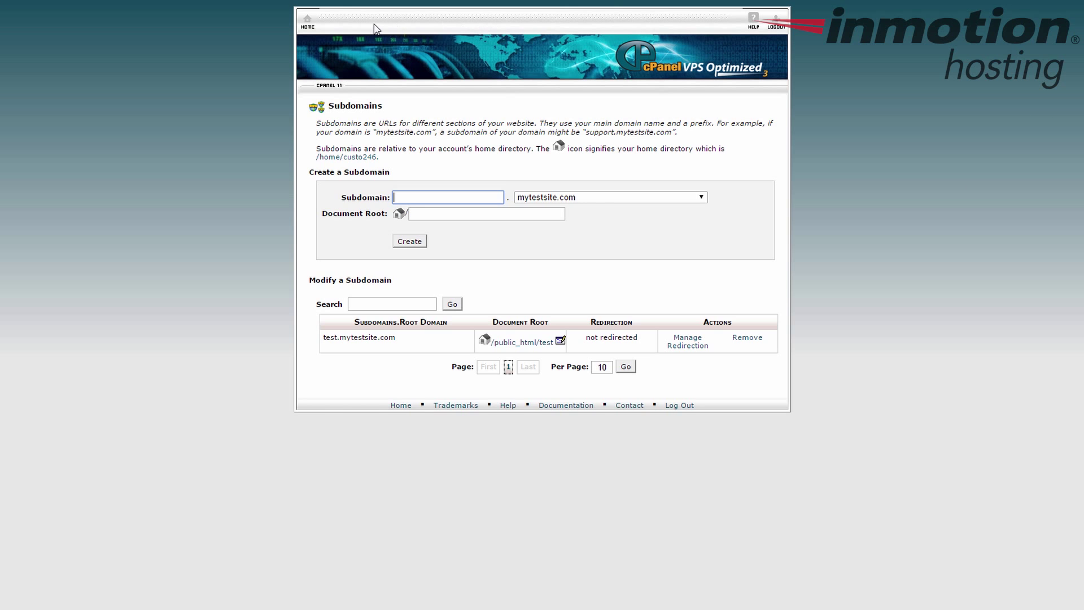
From cPanel home, browse File Manager's Web Root (public_html) into the new test folder
left_click(308, 21)
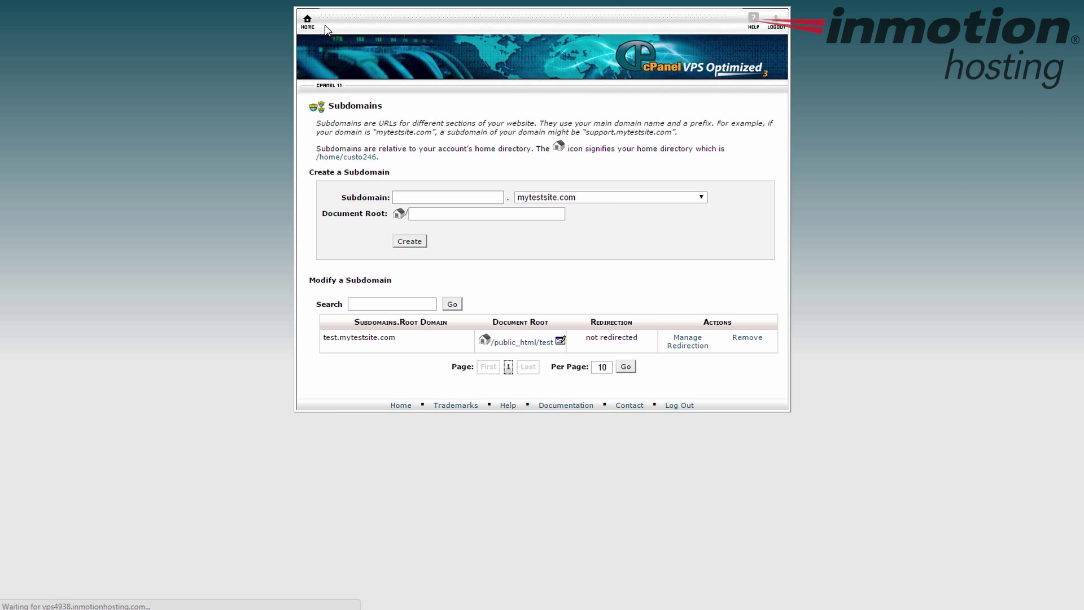
left_click(308, 21)
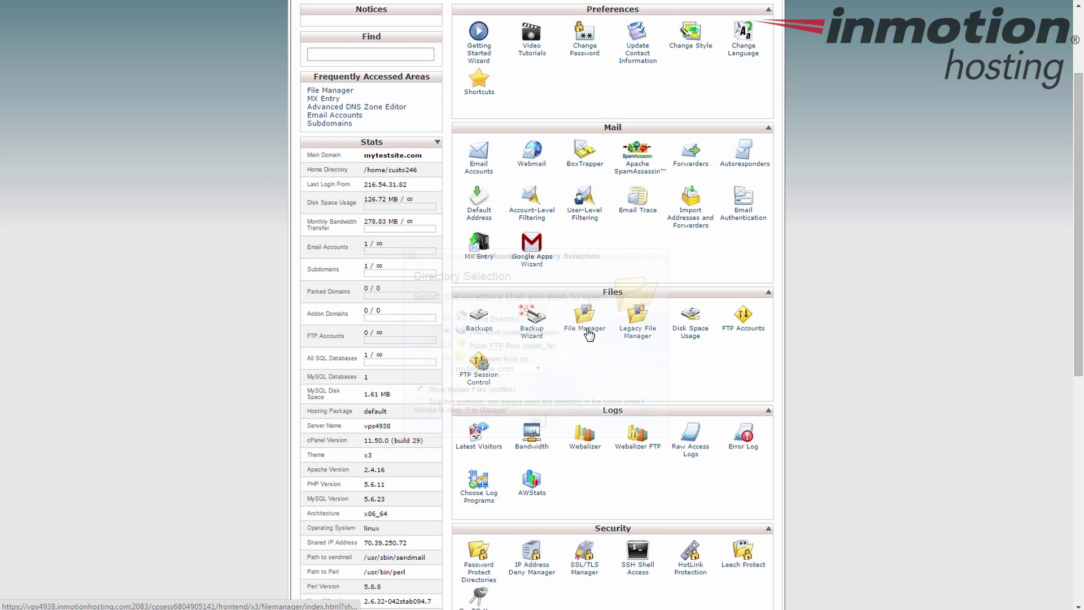
left_click(584, 318)
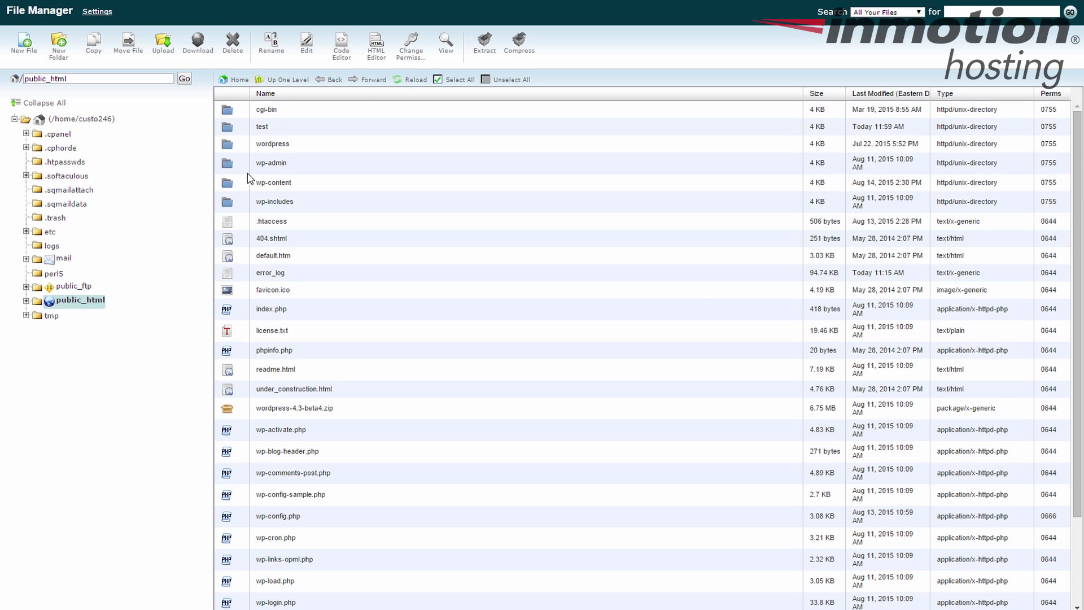
double_click(261, 127)
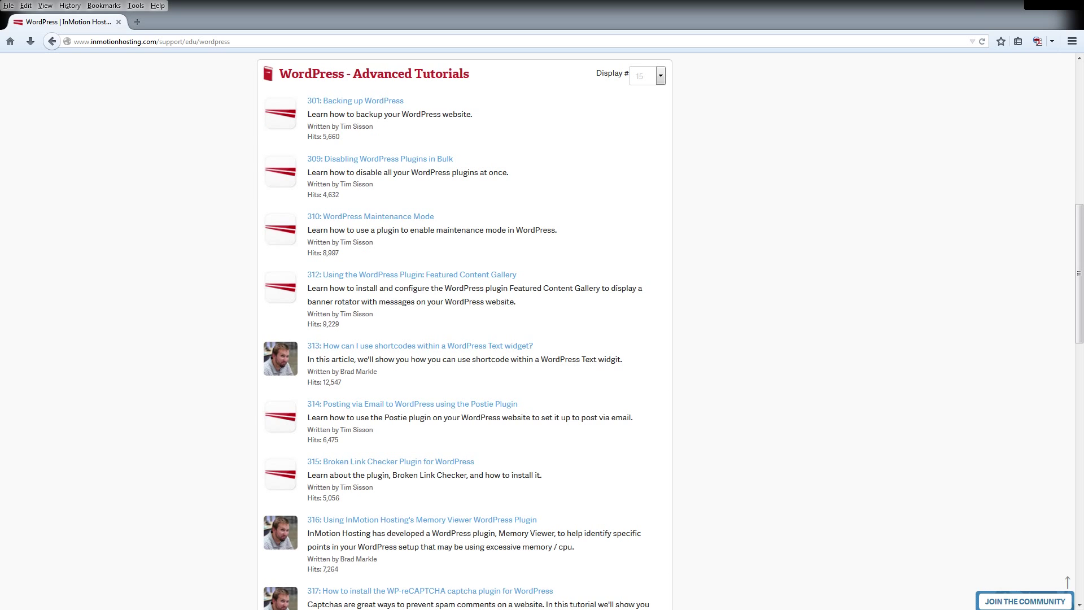
Go to the InMotion Hosting Support Center's Join the Community page
left_click(1025, 601)
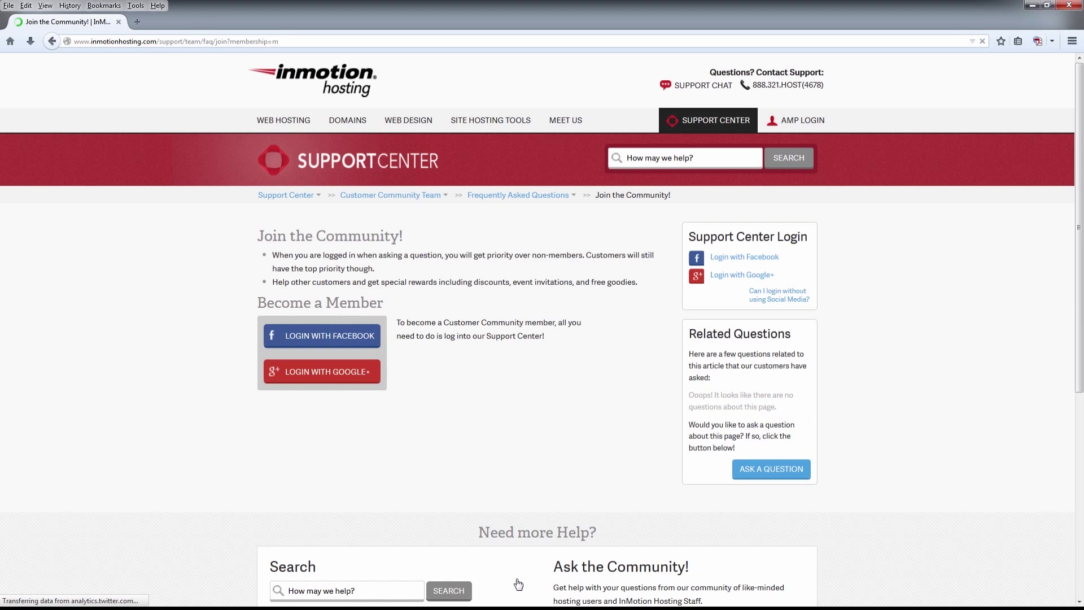